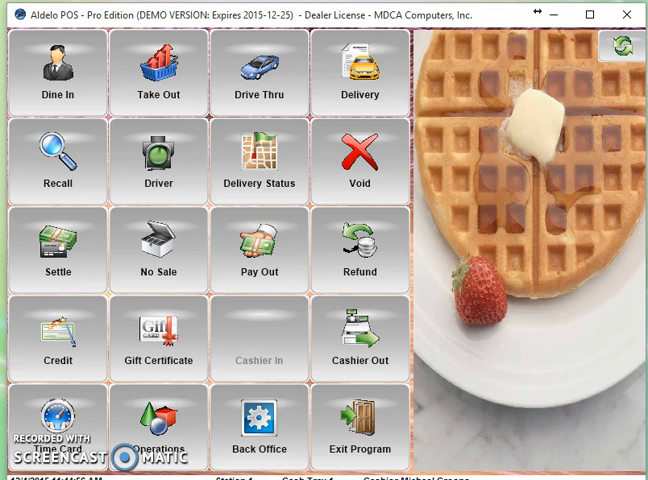
# Enter the back office with the access code and bring up the Setup menu
pyautogui.click(260, 428)
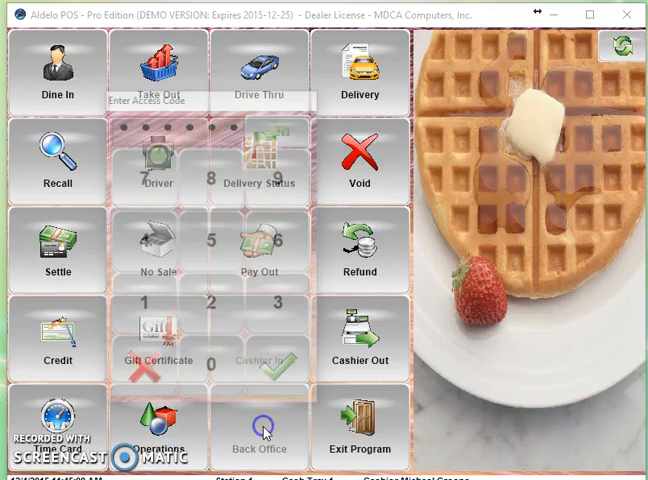
pyautogui.click(260, 428)
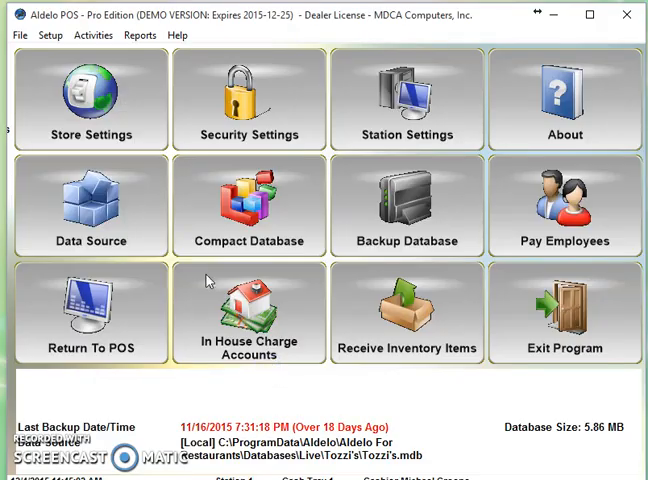
pyautogui.click(50, 36)
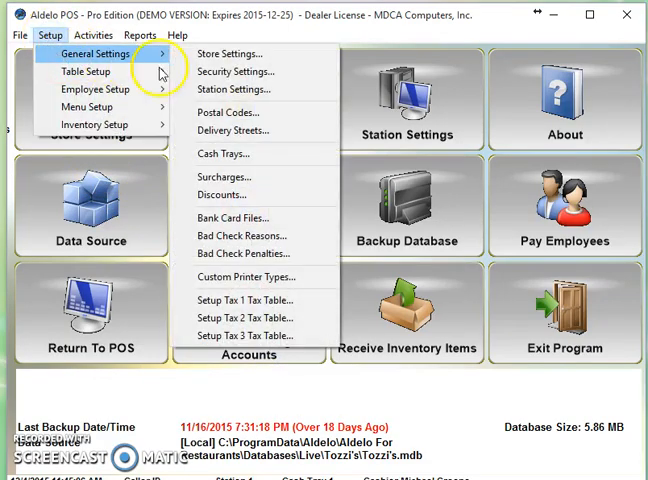
# Review the valpak 1 and VALPAK 2 discount records in the Discounts setup
pyautogui.click(224, 194)
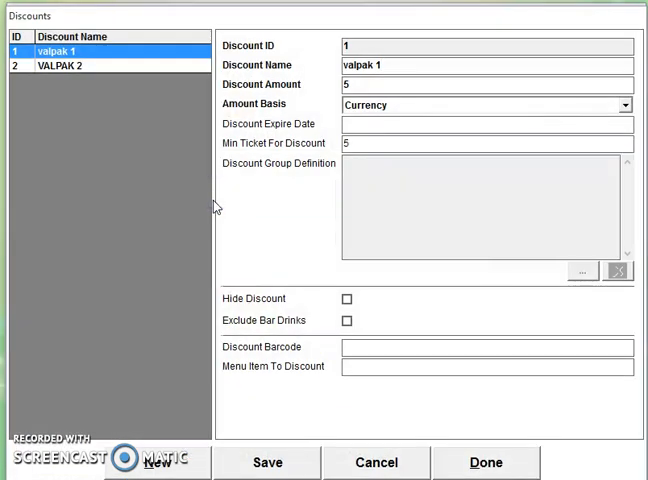
pyautogui.click(62, 66)
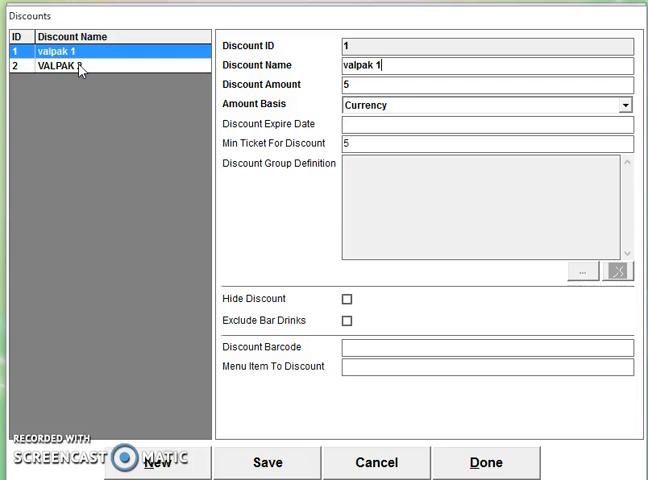
pyautogui.click(60, 68)
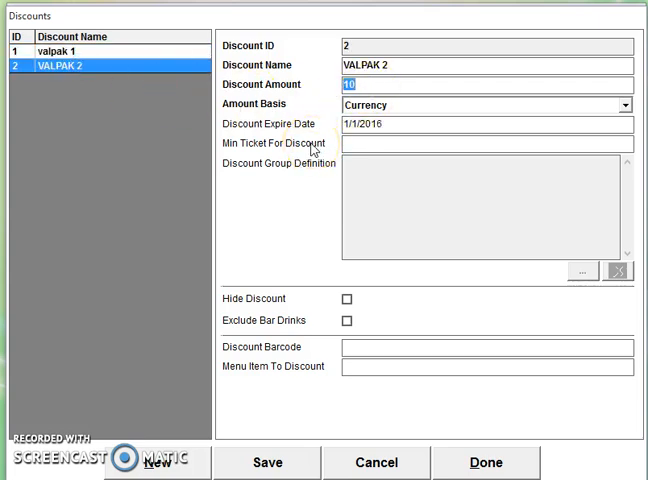
pyautogui.moveTo(248, 416)
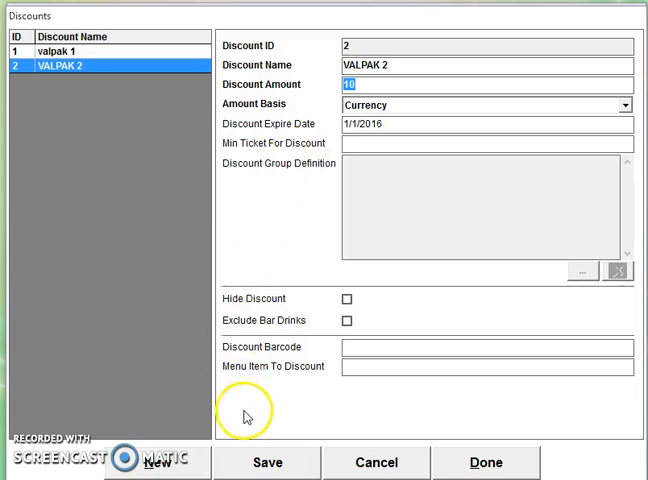
# Start a new discount named 'Gold Clipper x/1' with a 4.00 amount
pyautogui.click(160, 462)
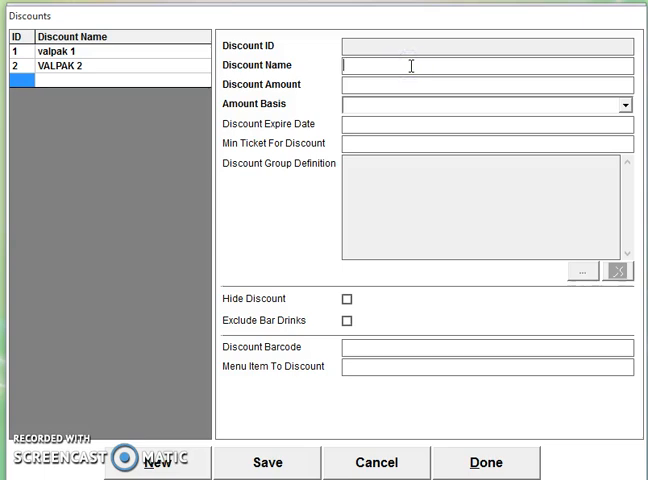
pyautogui.write('Gold Cli')
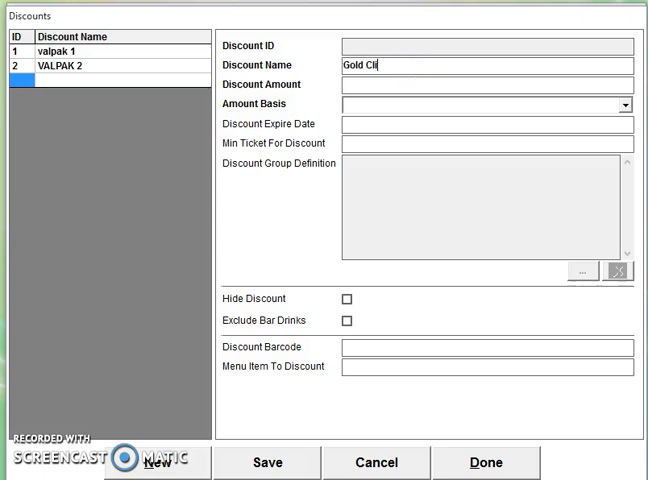
pyautogui.write('pper')
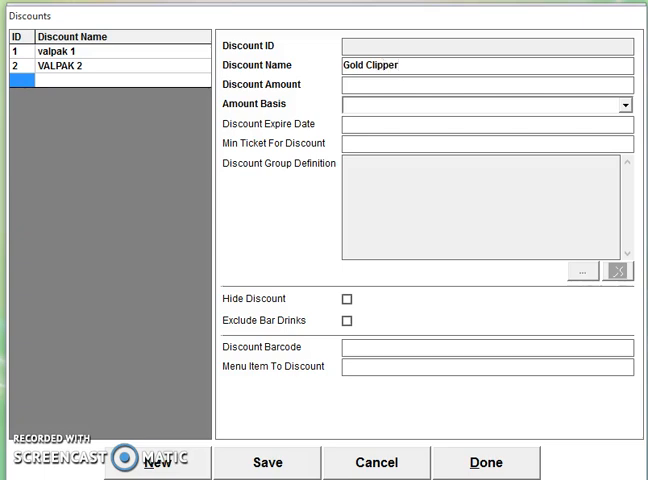
pyautogui.write('x1')
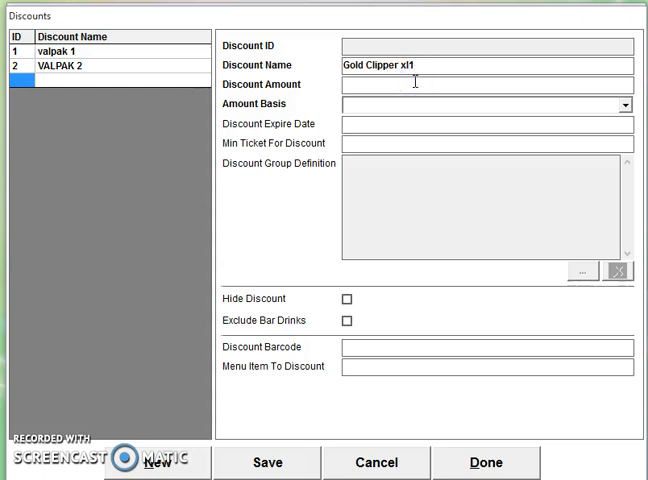
pyautogui.write('4.00')
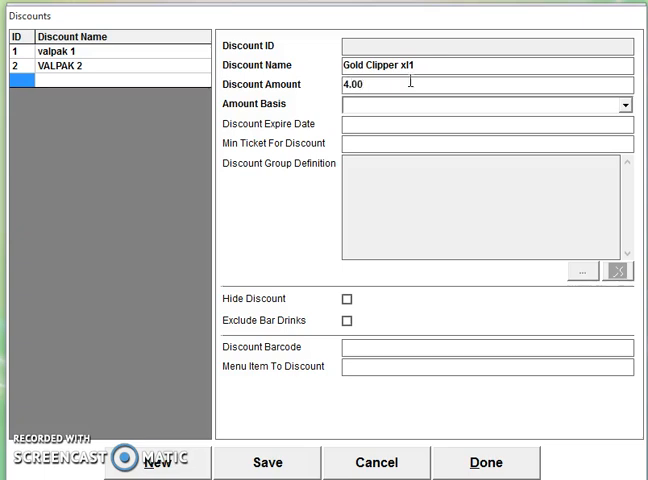
# Set the expiry date to 1/1/2016 and the minimum ticket to 20.00
pyautogui.click(624, 104)
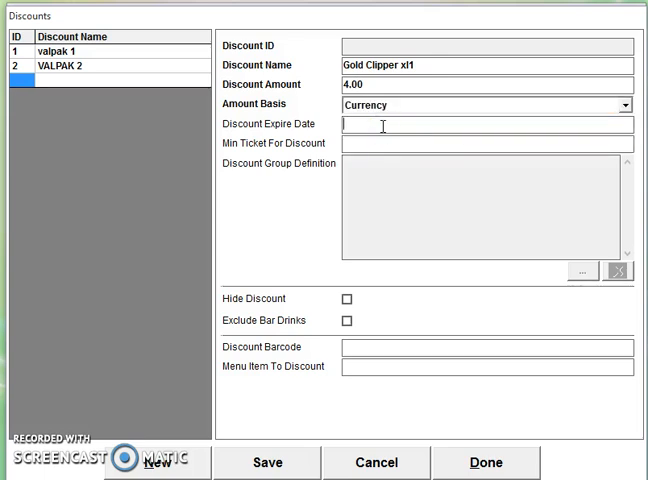
pyautogui.write('1/1')
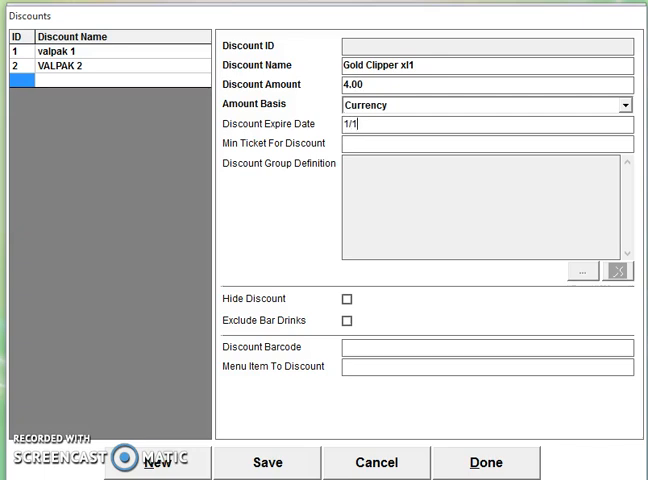
pyautogui.write('/2016')
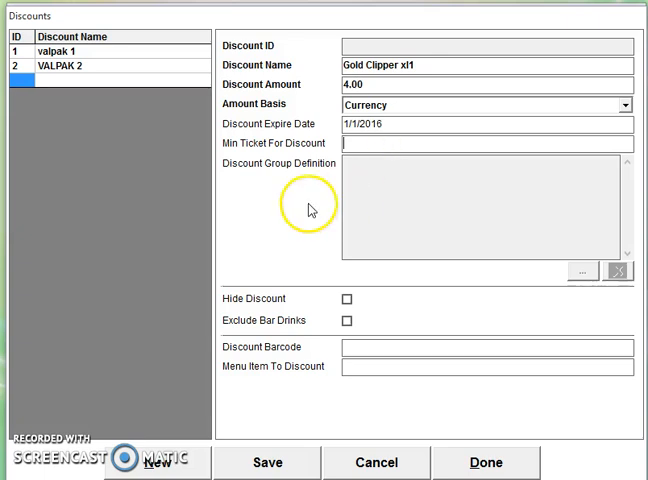
pyautogui.write('0.20')
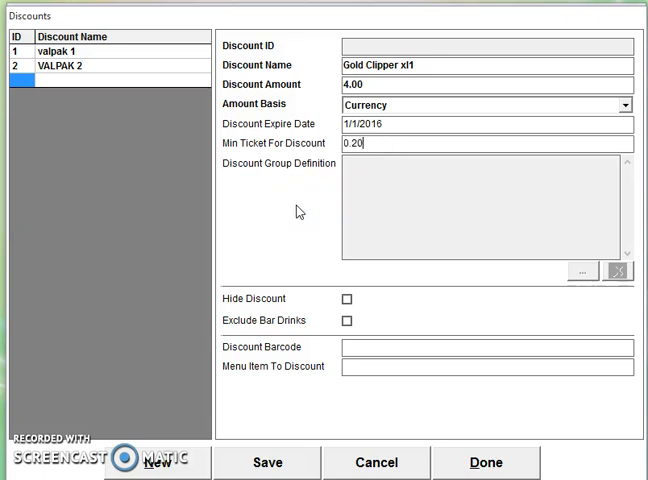
pyautogui.write('20.00')
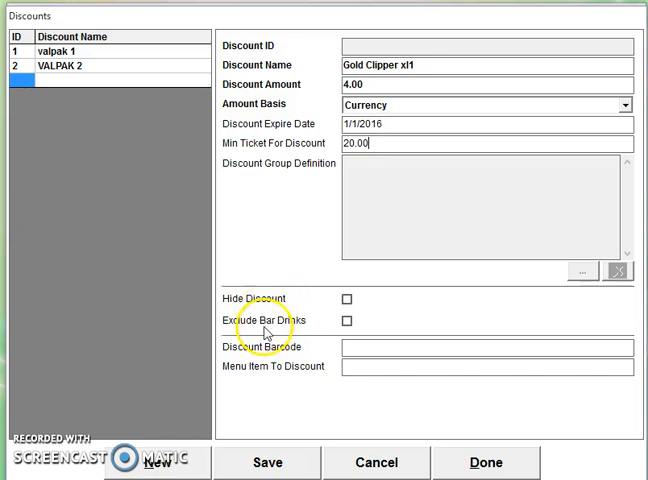
pyautogui.moveTo(244, 352)
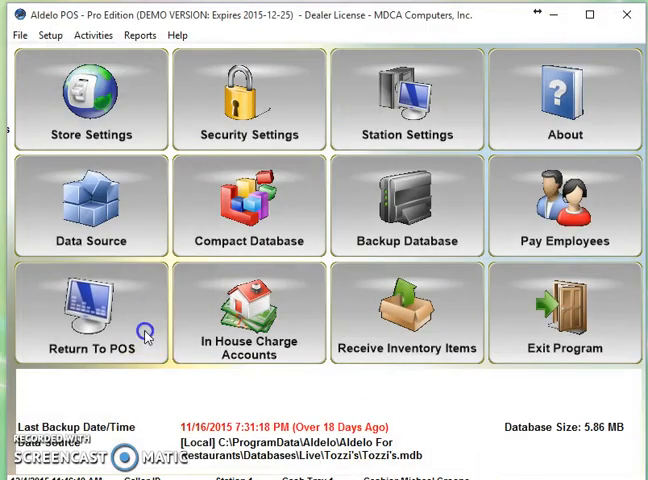
# Add Stuffed Peppers with Risotto to the takeout order, subtotal $22.00
pyautogui.click(92, 310)
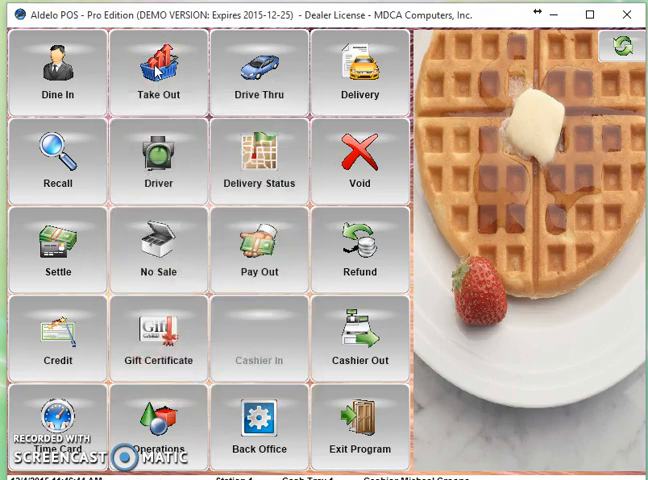
pyautogui.click(158, 72)
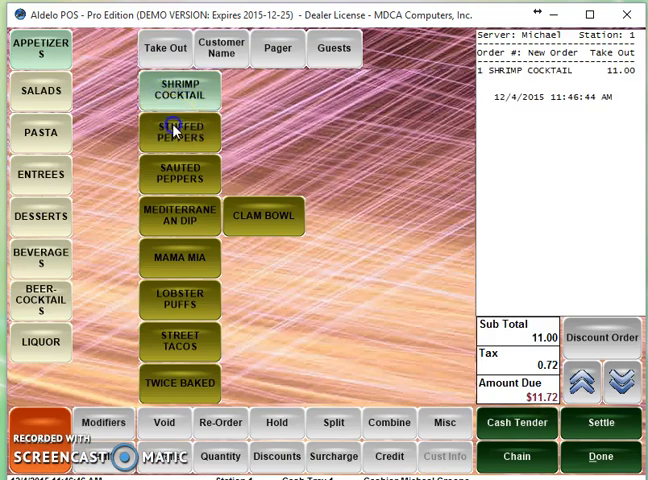
pyautogui.click(180, 132)
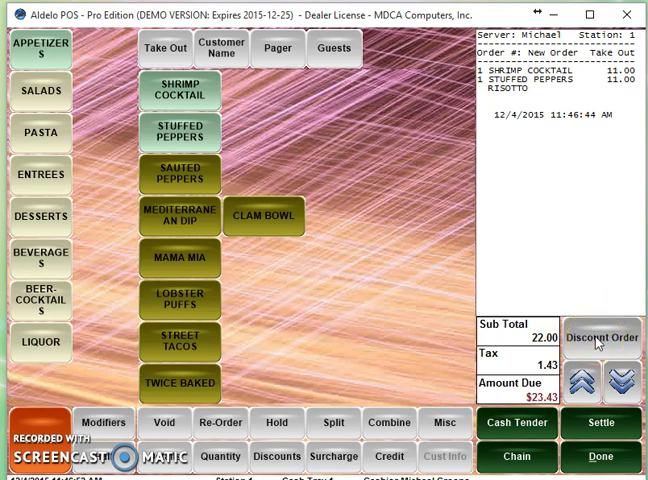
pyautogui.click(600, 336)
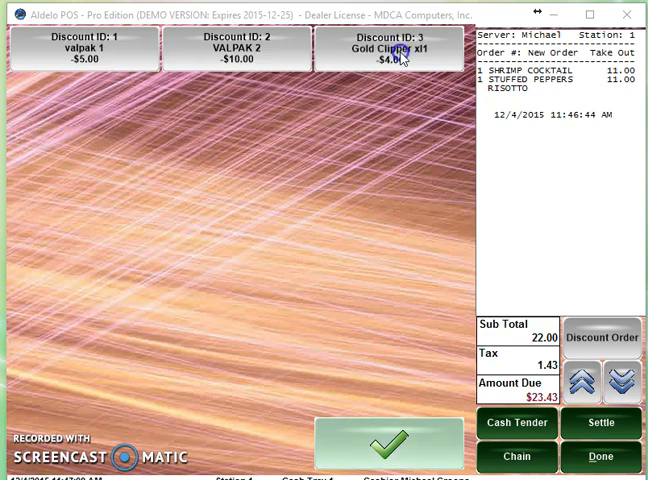
pyautogui.click(390, 56)
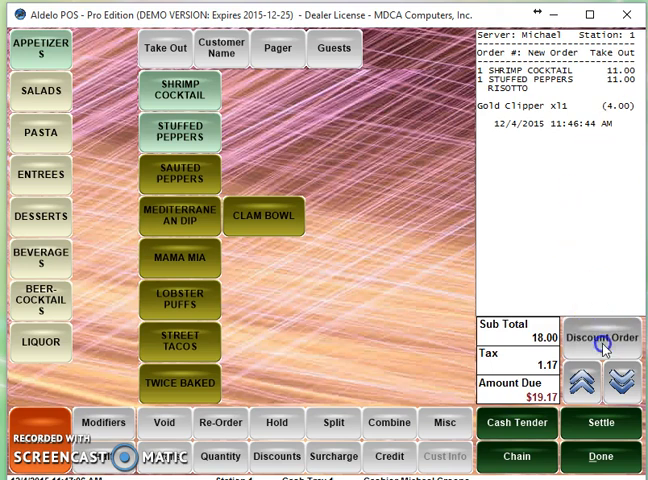
pyautogui.click(600, 336)
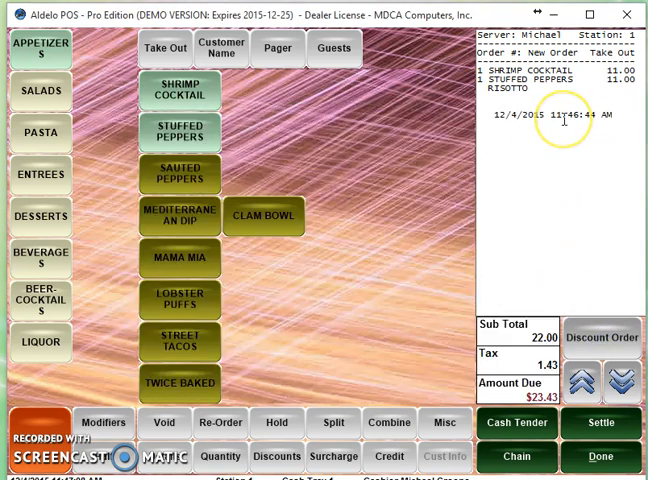
pyautogui.moveTo(384, 358)
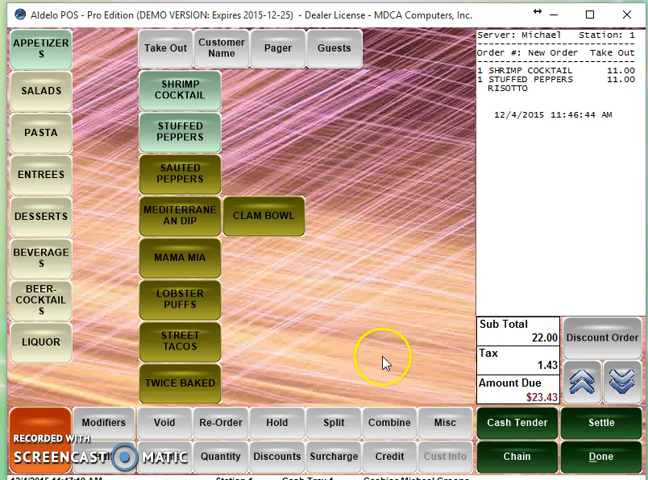
pyautogui.moveTo(290, 456)
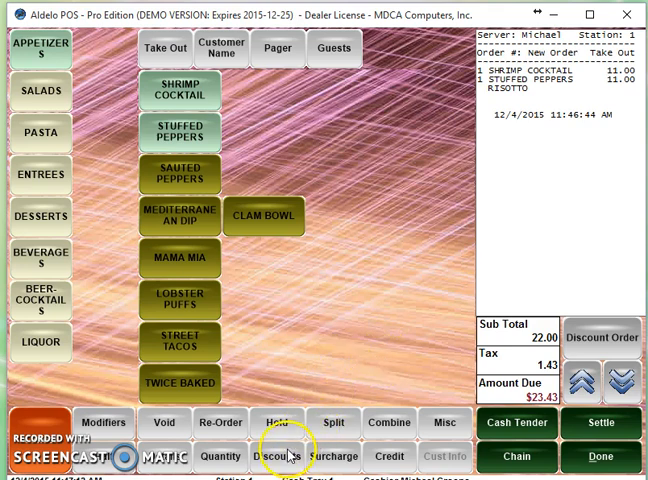
# Apply the valpak 1 $5.00 item discount to the shrimp cocktail, subtotal $17.00
pyautogui.click(284, 456)
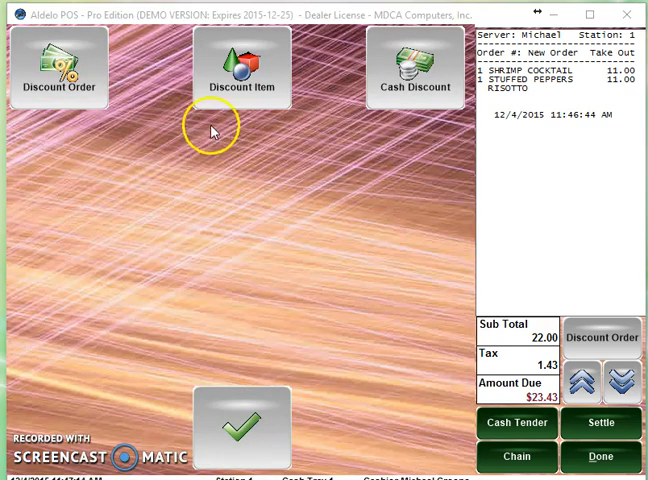
pyautogui.click(240, 68)
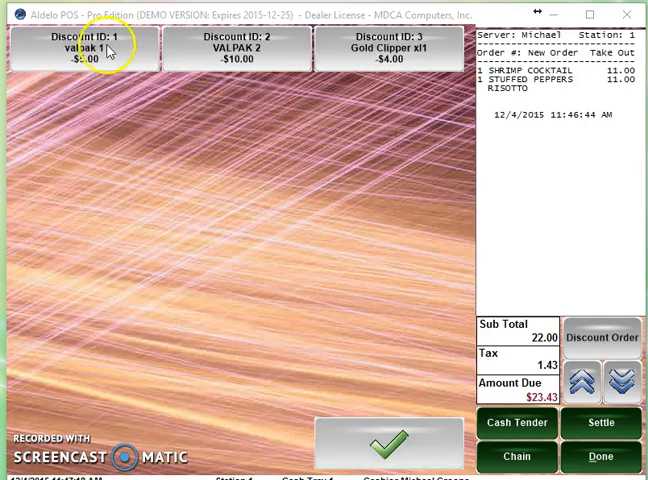
pyautogui.click(82, 48)
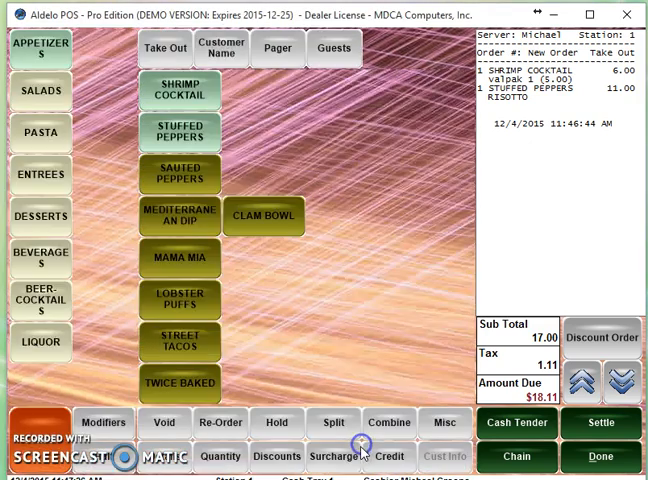
pyautogui.moveTo(424, 368)
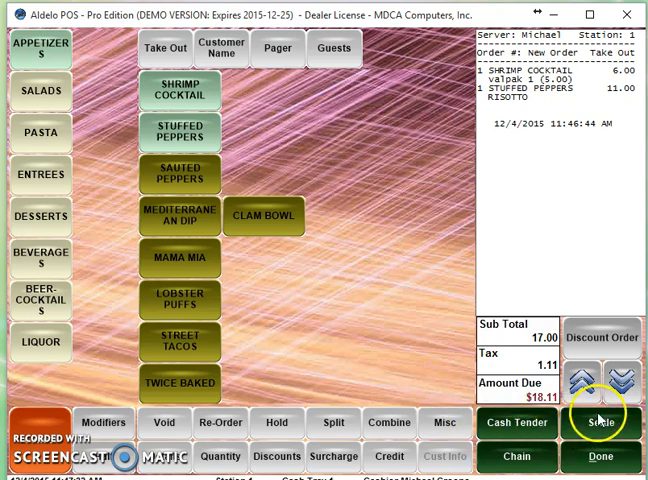
pyautogui.moveTo(590, 464)
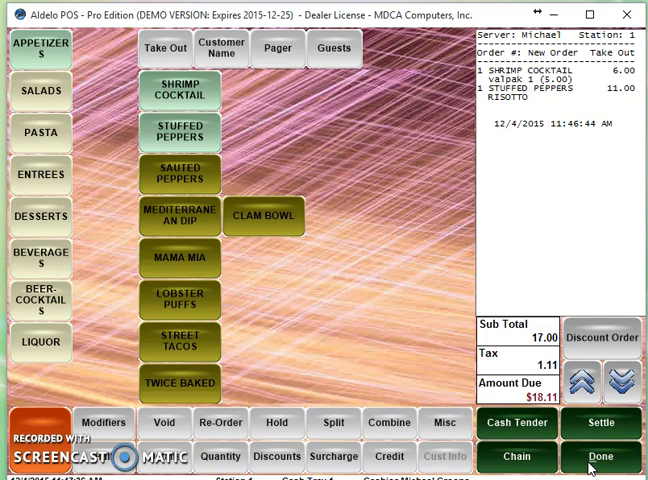
# Finish the order, skip saving the receipt PDF, and enter the back office with the access code
pyautogui.click(600, 456)
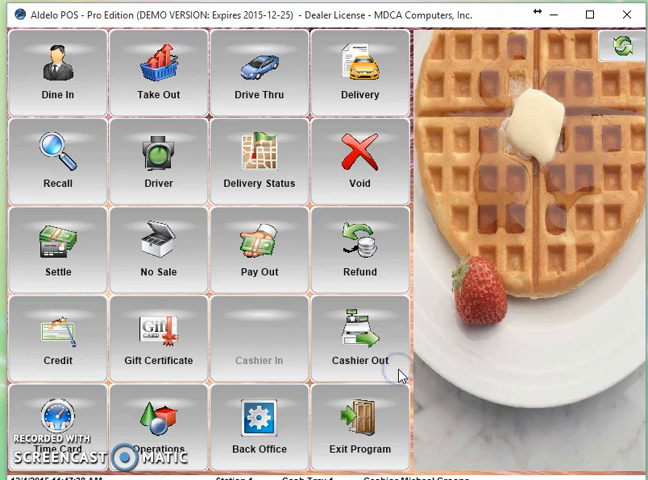
pyautogui.click(360, 356)
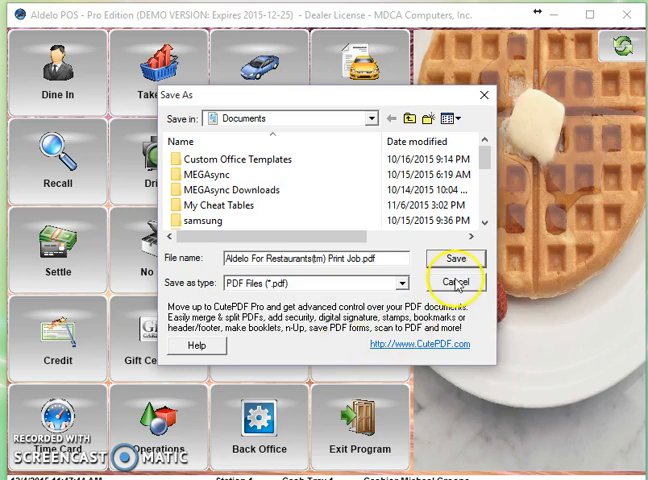
pyautogui.click(456, 278)
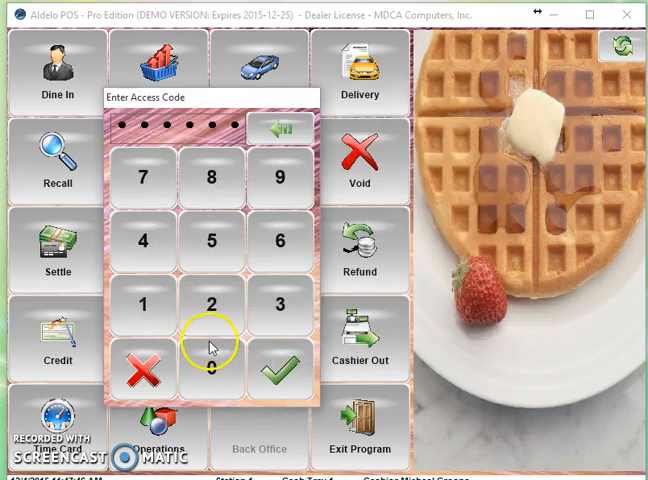
pyautogui.click(280, 368)
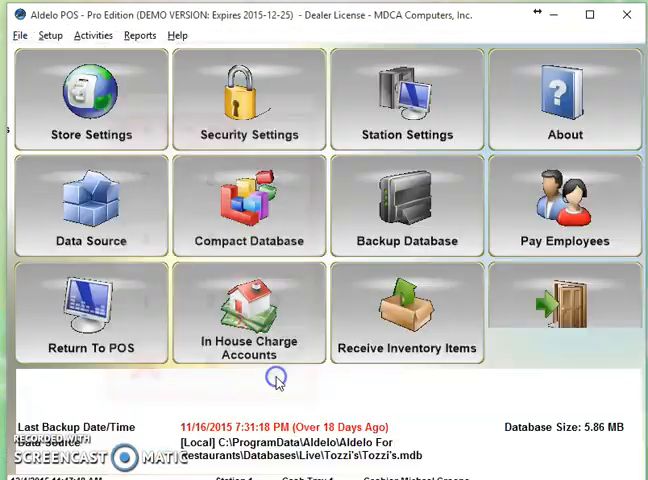
# Browse the Reports > Sales menu, then return to the main POS screen
pyautogui.click(140, 36)
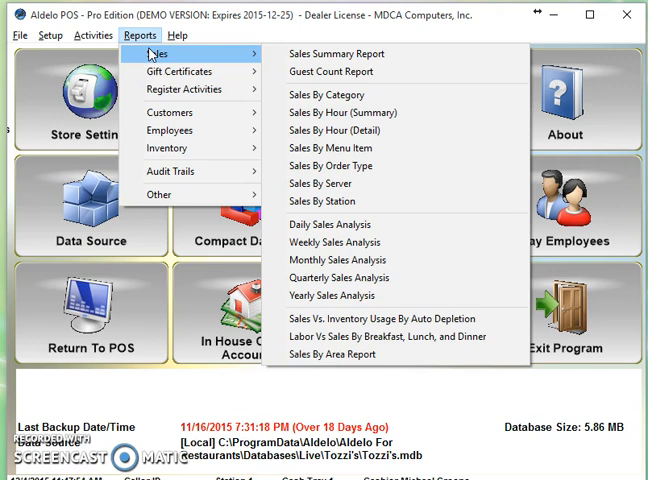
pyautogui.moveTo(170, 148)
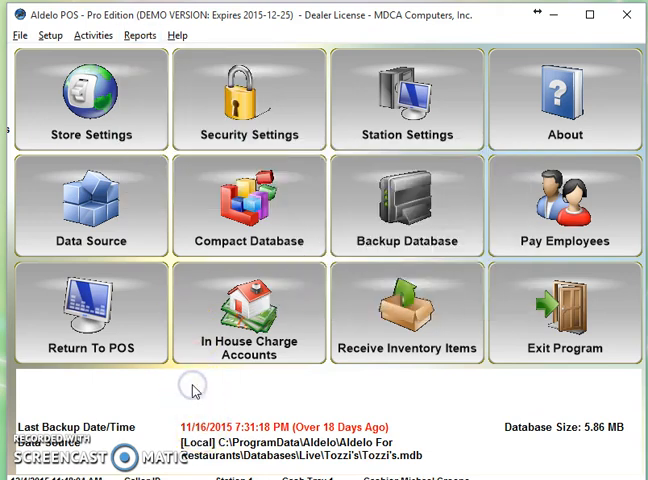
pyautogui.click(92, 312)
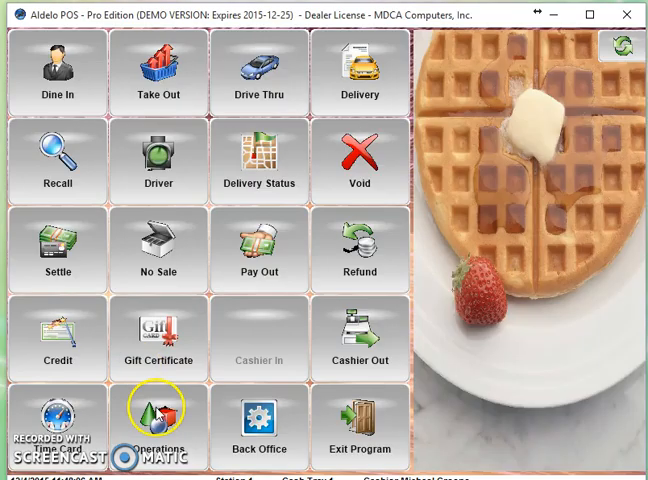